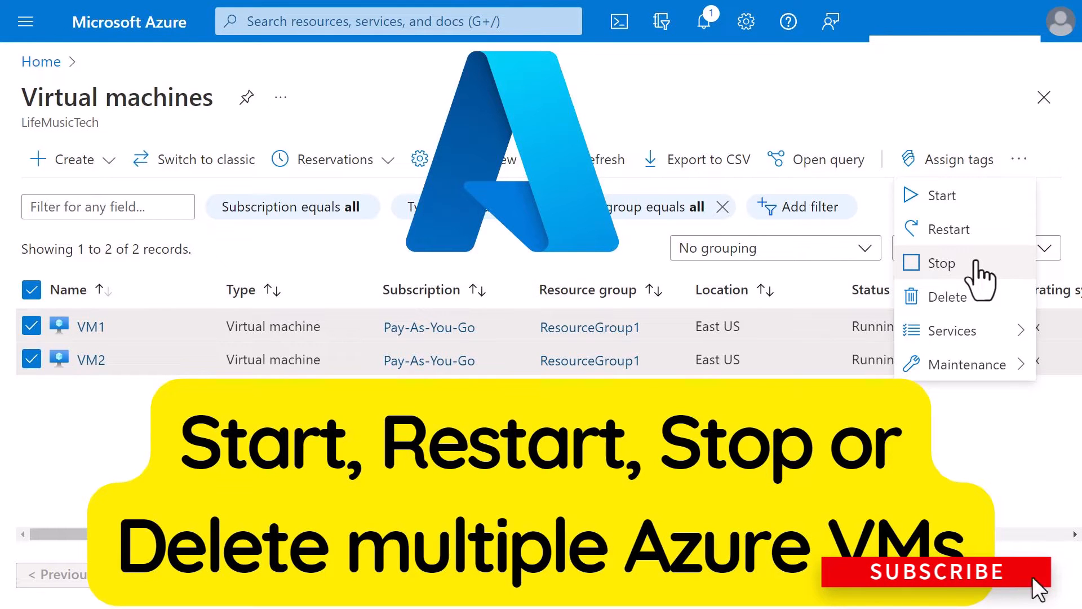
{"action": "mouse_move", "coordinate": [953, 584]}
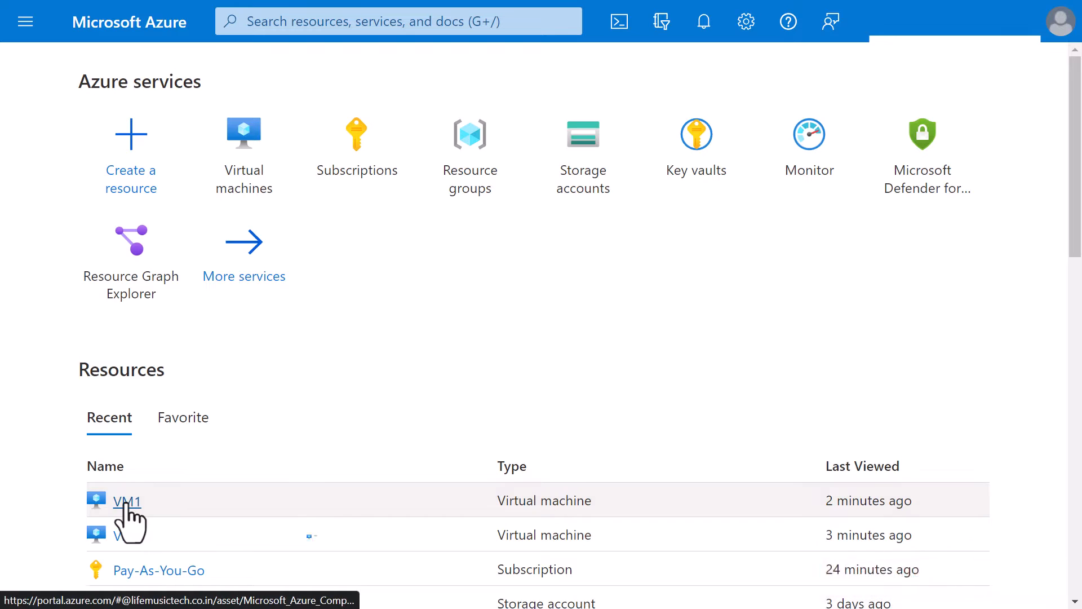
Start a portal search for 'virtual machines' from the Azure home page.
{"action": "left_click", "coordinate": [126, 502]}
{"action": "type", "text": "v"}
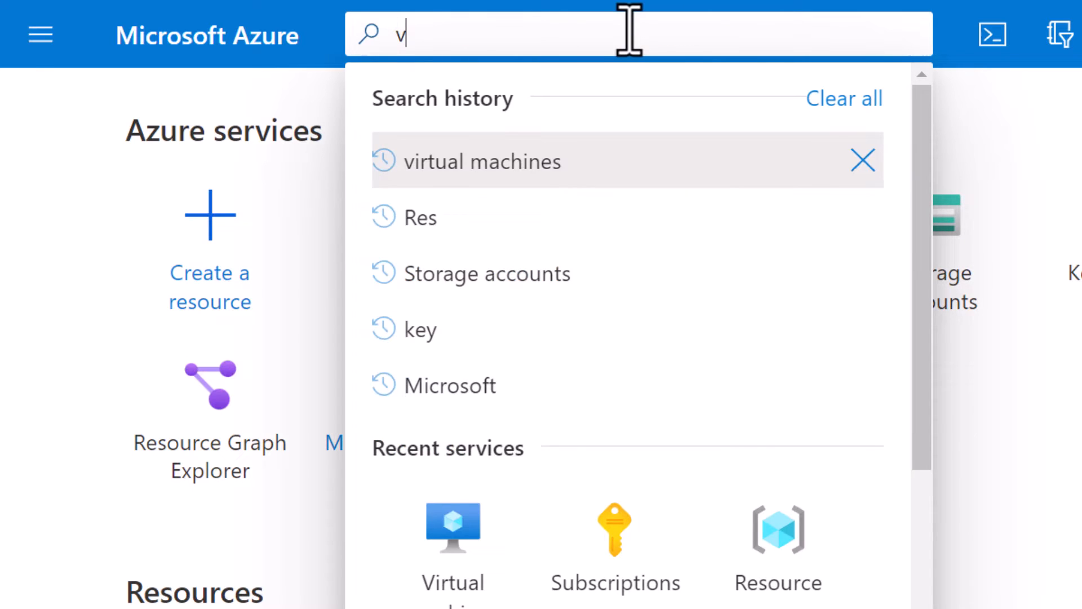
Search 'virtual machines' and open the Virtual machines service list.
{"action": "left_click", "coordinate": [485, 161]}
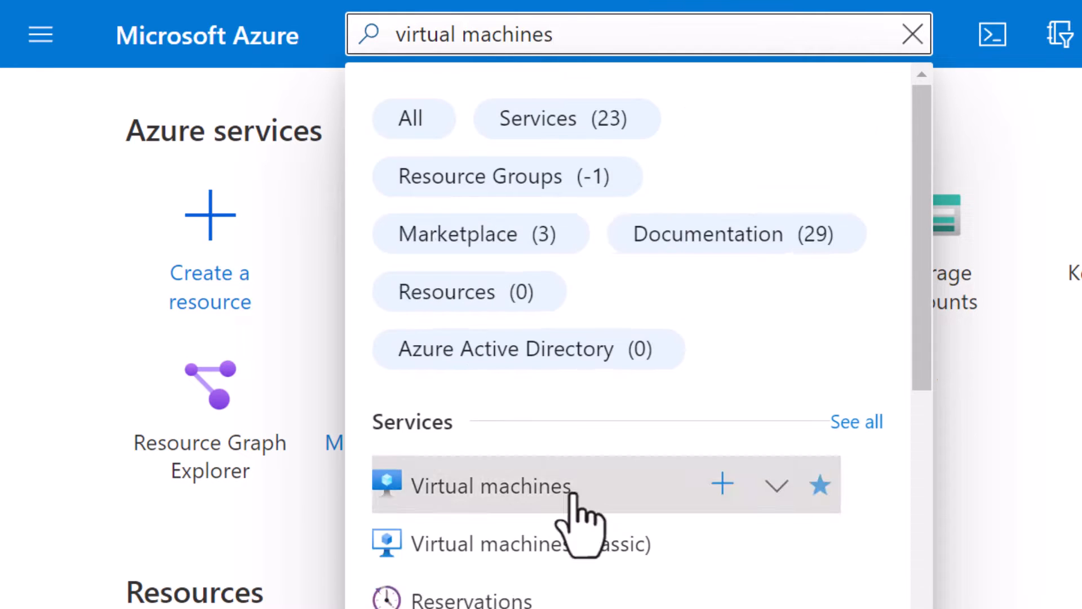
{"action": "left_click", "coordinate": [491, 485]}
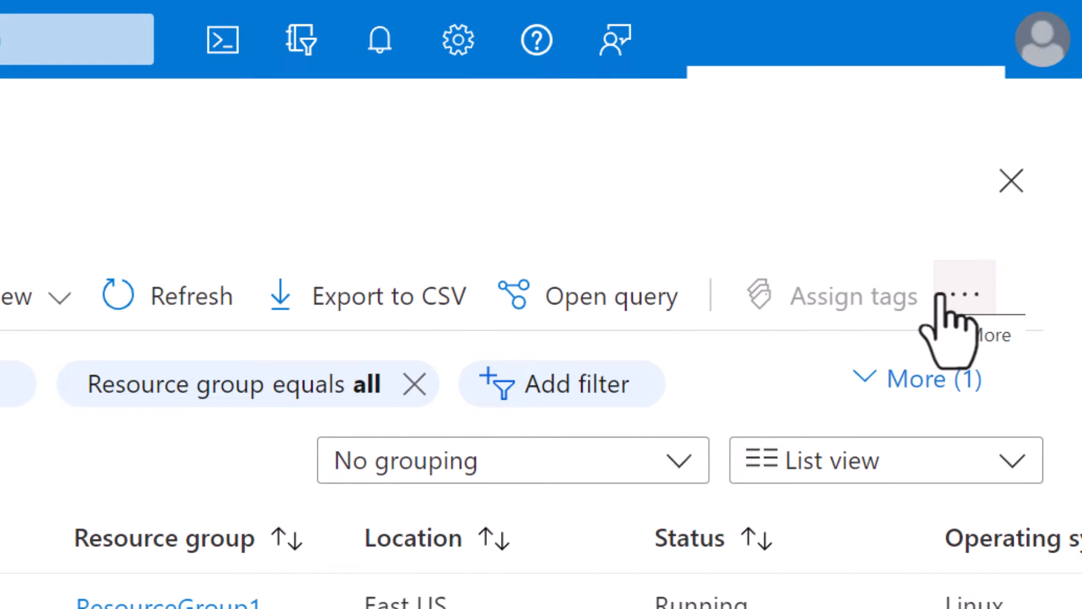
Restart VM1 and VM2 from the More menu and confirm with Yes.
{"action": "left_click", "coordinate": [965, 295]}
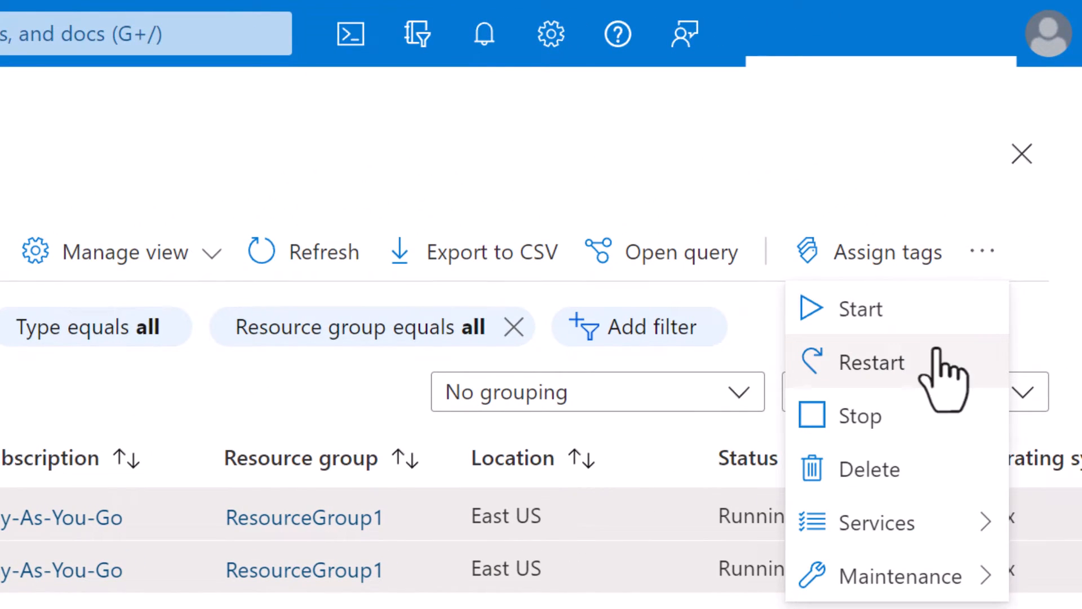
{"action": "left_click", "coordinate": [873, 362]}
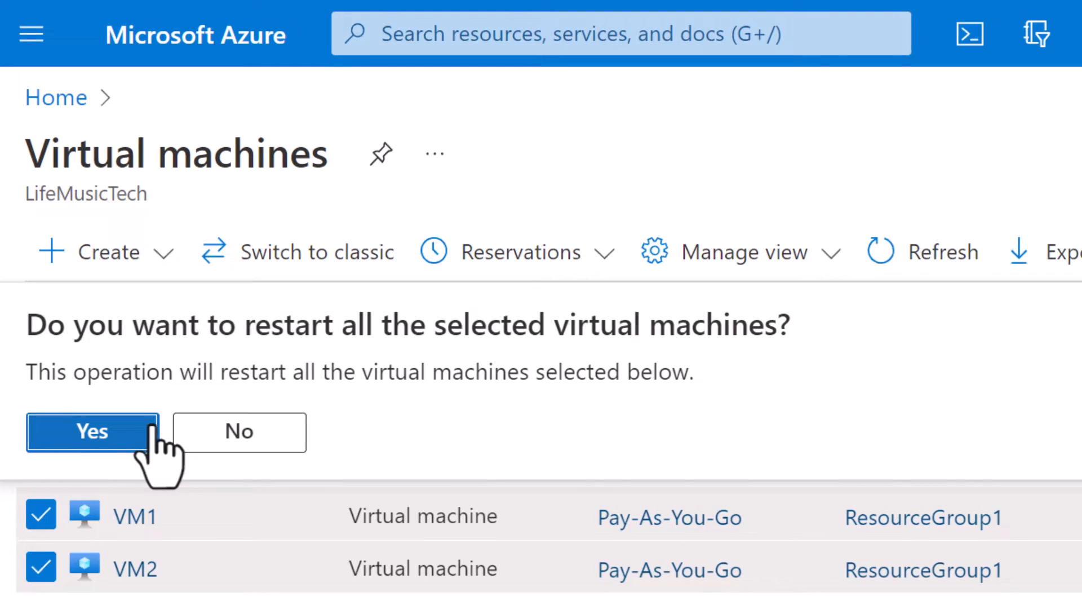
{"action": "left_click", "coordinate": [91, 431]}
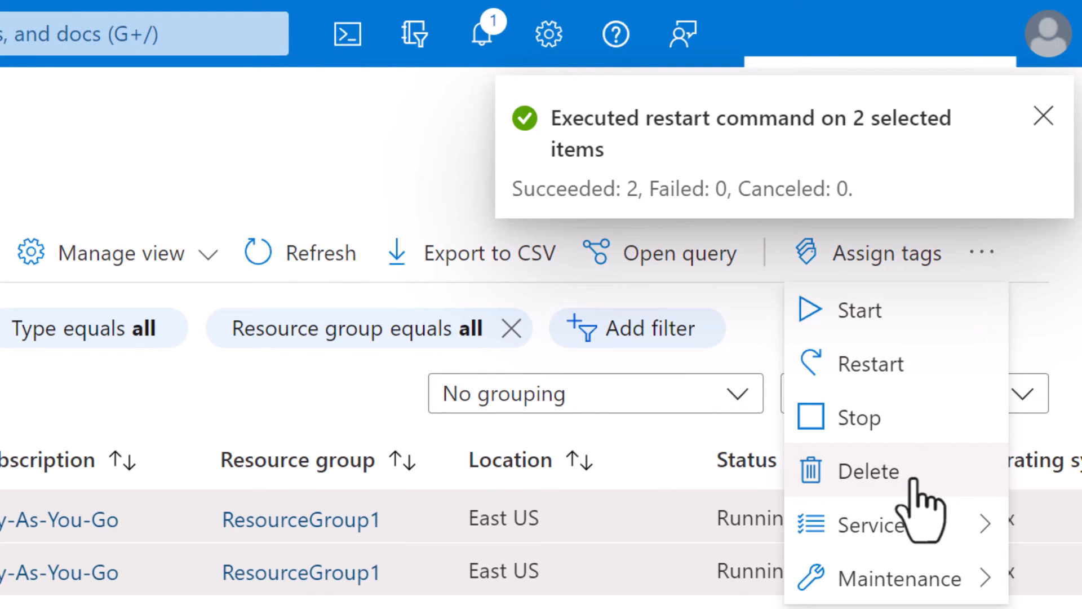
Choose Delete for both selected VMs to open the Delete Resources panel.
{"action": "left_click", "coordinate": [876, 470]}
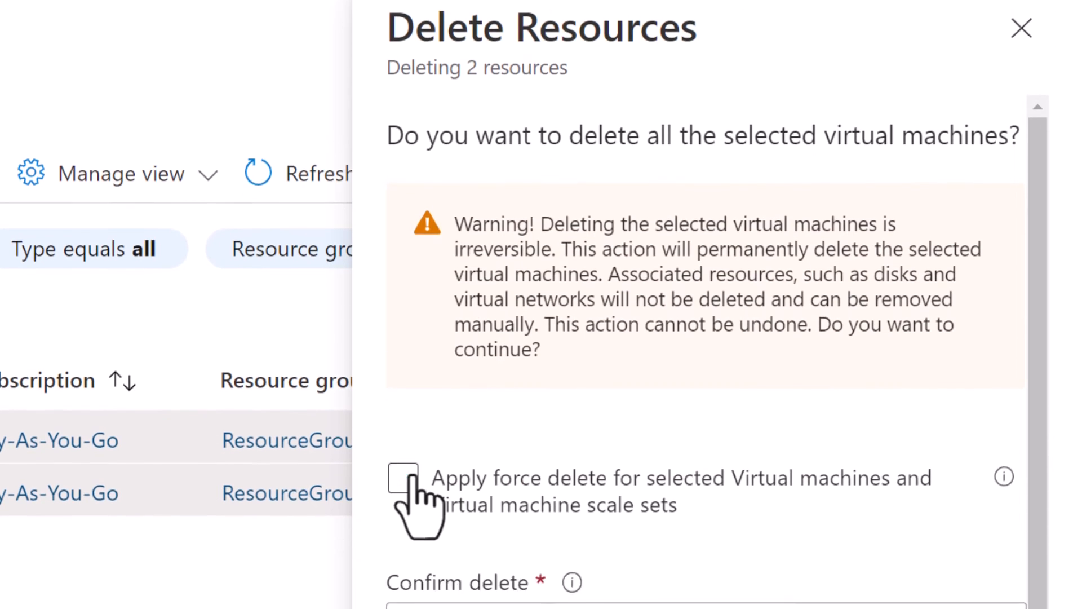